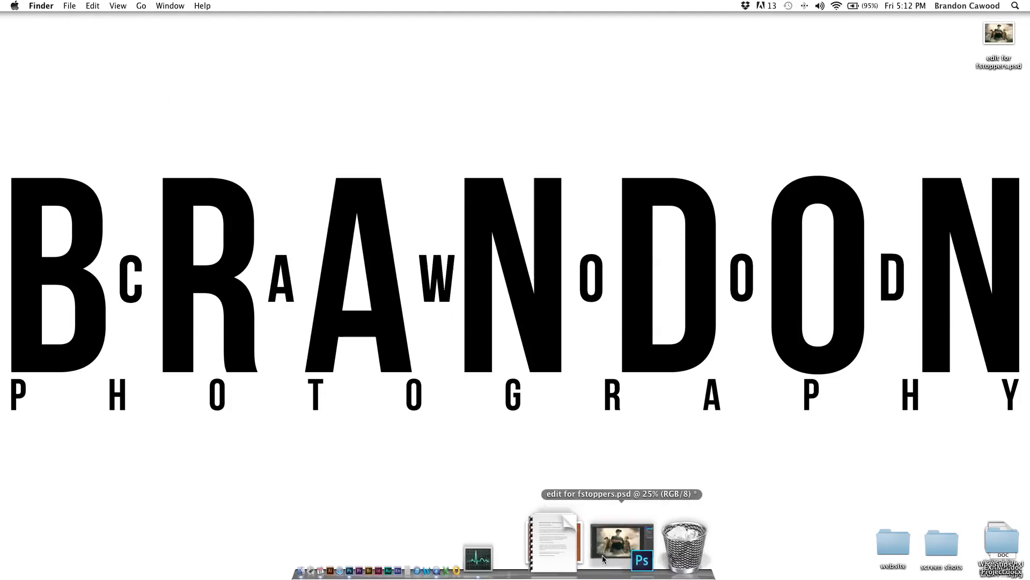
Step: Bring the 'edit for fstoppers.psd' soldier composite forward from the Dock
left_click(621, 539)
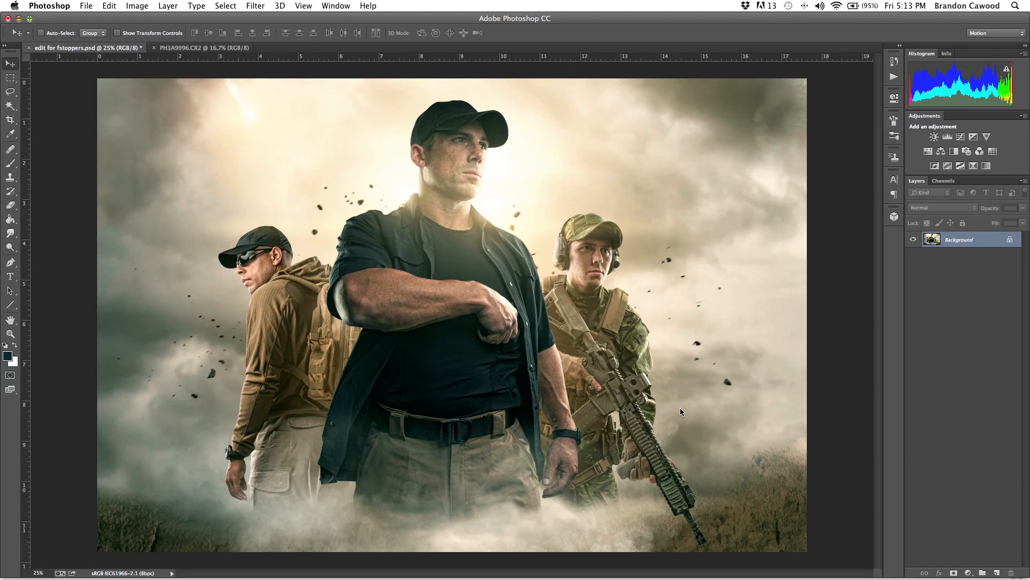
mouse_move(517, 362)
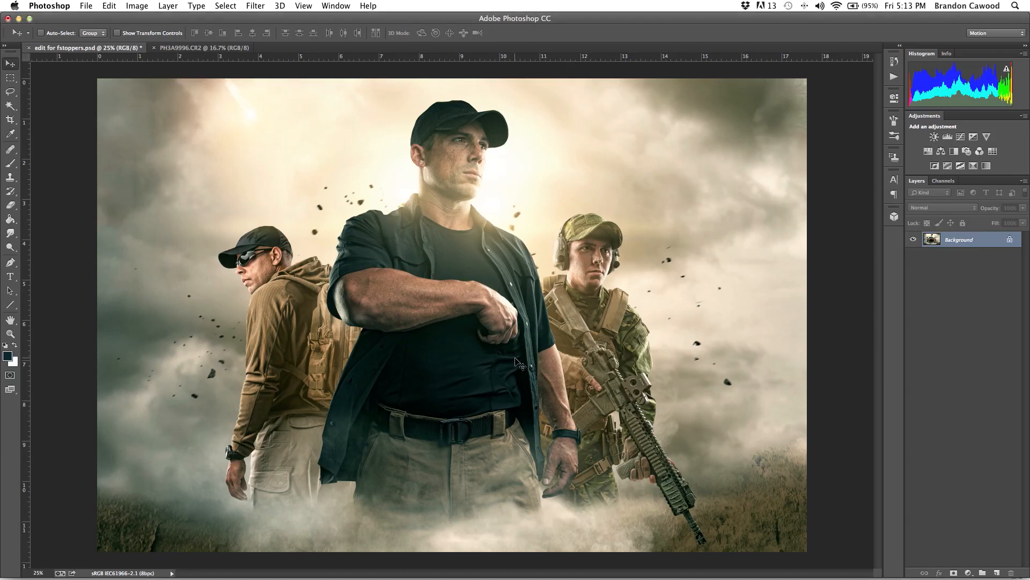
mouse_move(216, 110)
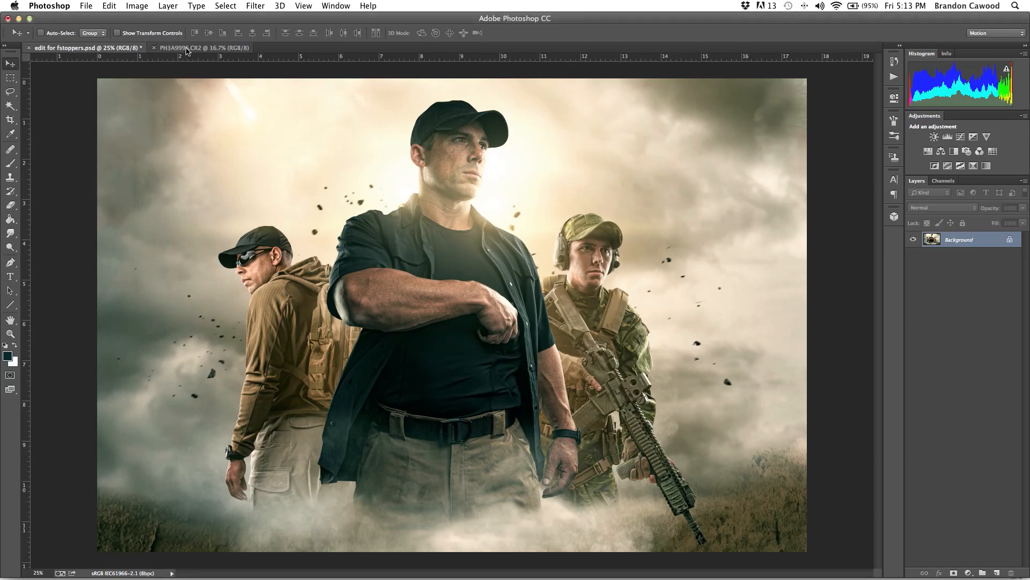
Step: Switch to the PH3A9996.CR2 ember sparks photo
left_click(201, 47)
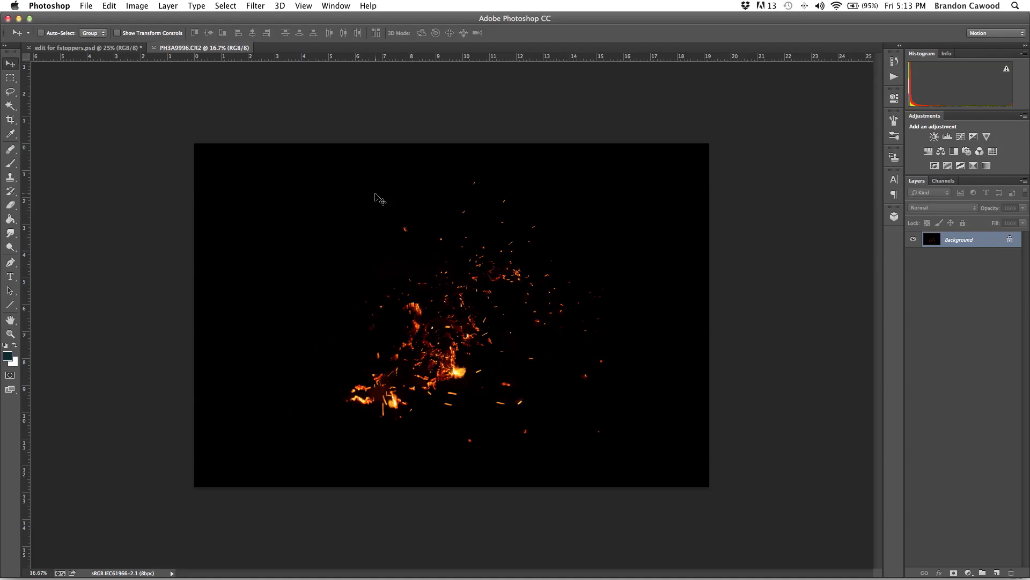
mouse_move(484, 300)
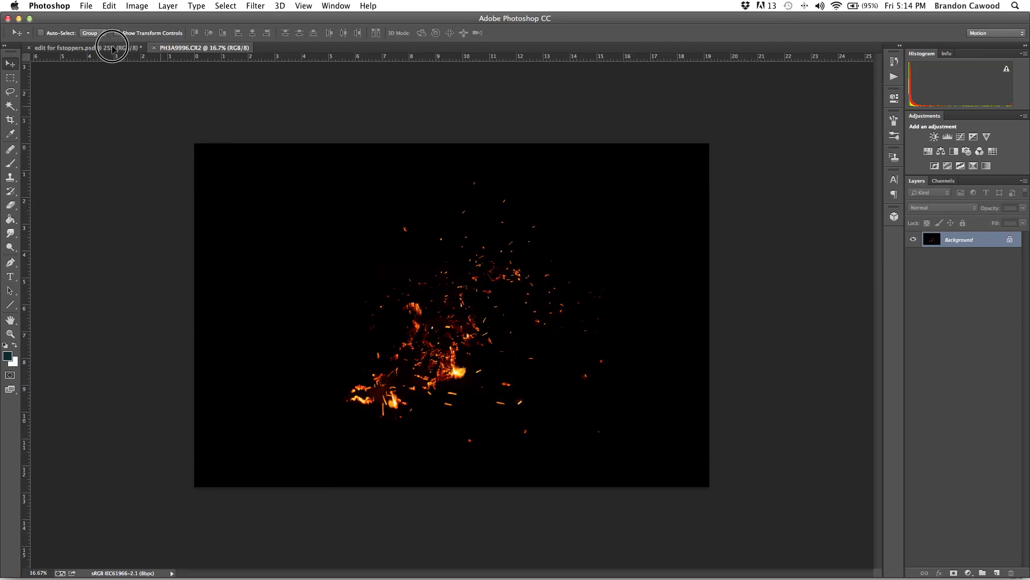
Step: Return to the composite and show the pasted sparks Layer 1, leaving blending at Normal
left_click(66, 47)
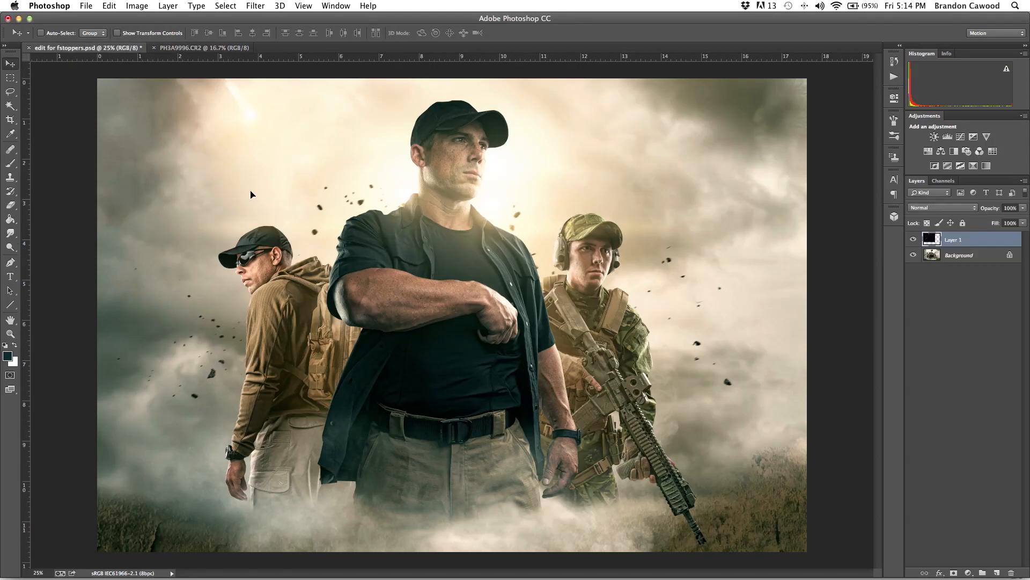
left_click(953, 238)
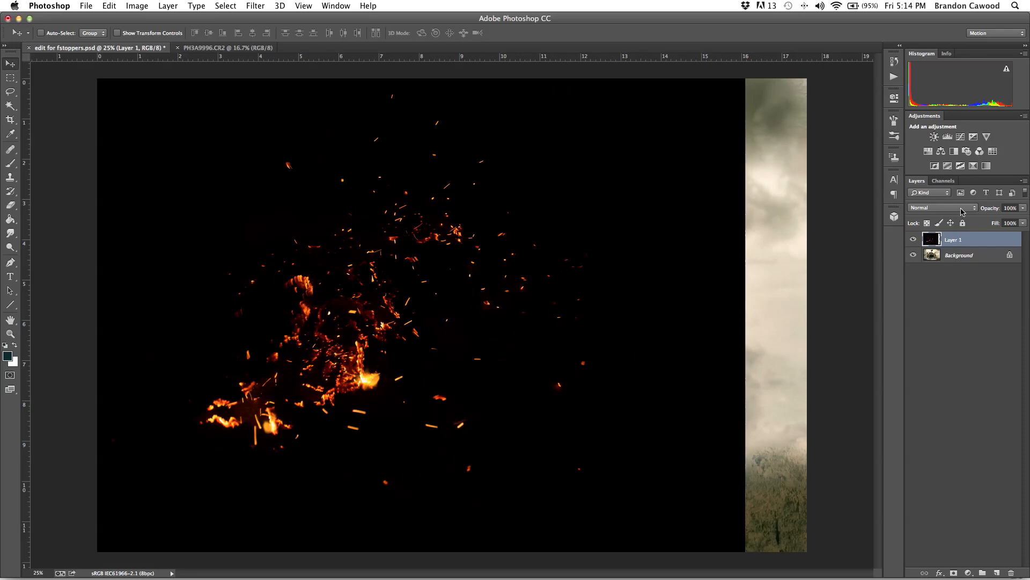
mouse_move(942, 207)
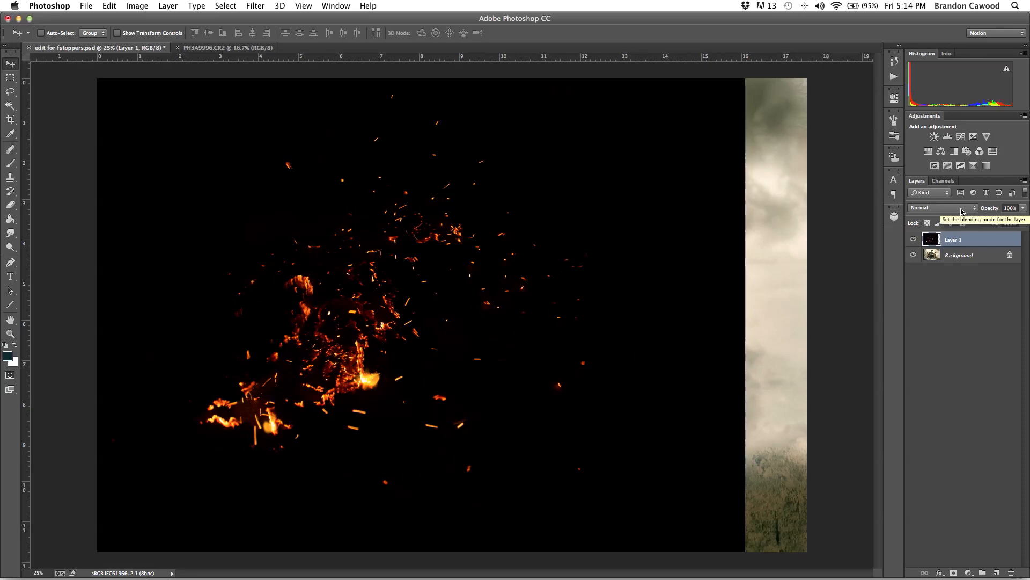
left_click(942, 207)
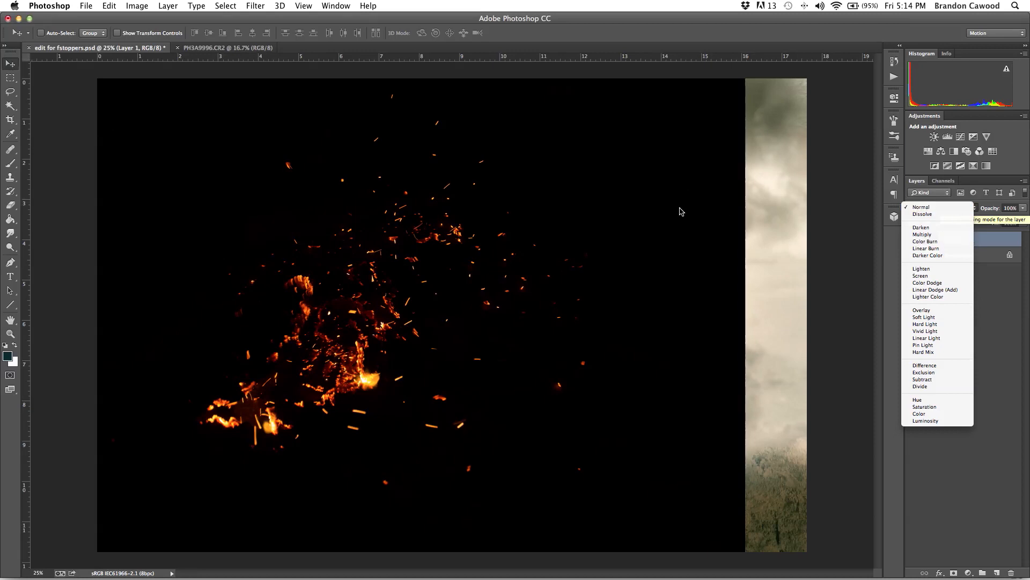
left_click(921, 207)
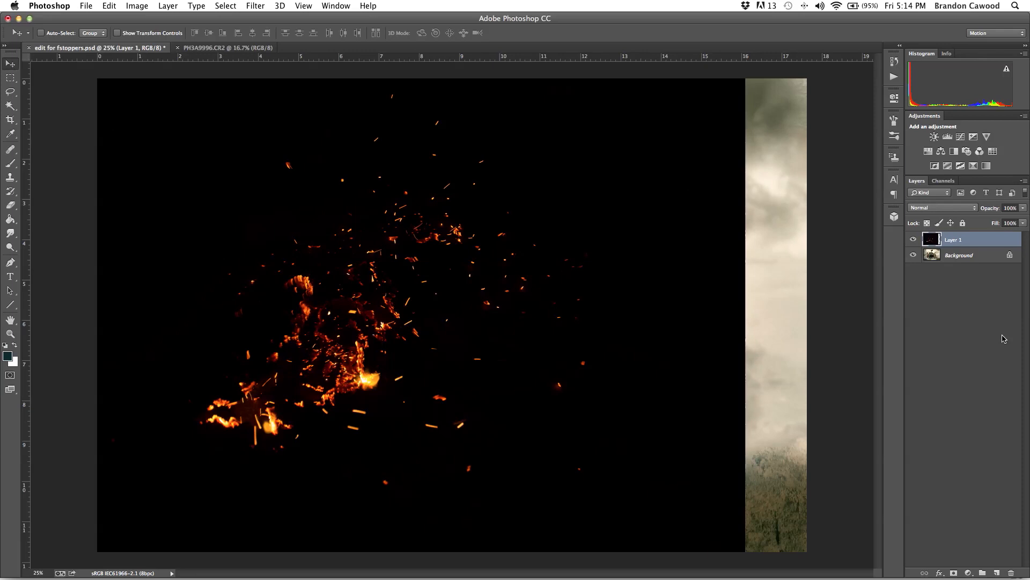
mouse_move(776, 230)
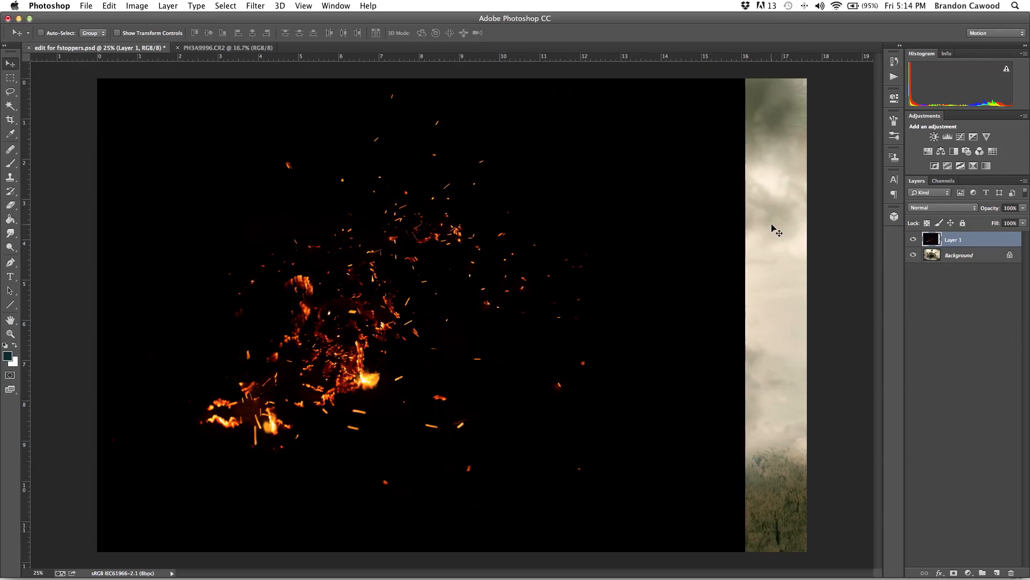
left_click(968, 573)
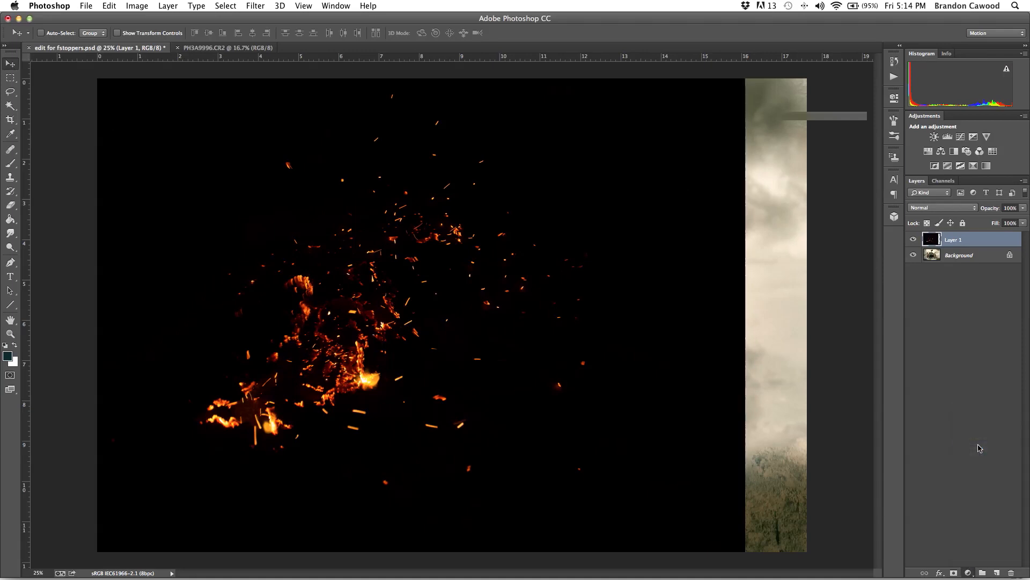
left_click(947, 136)
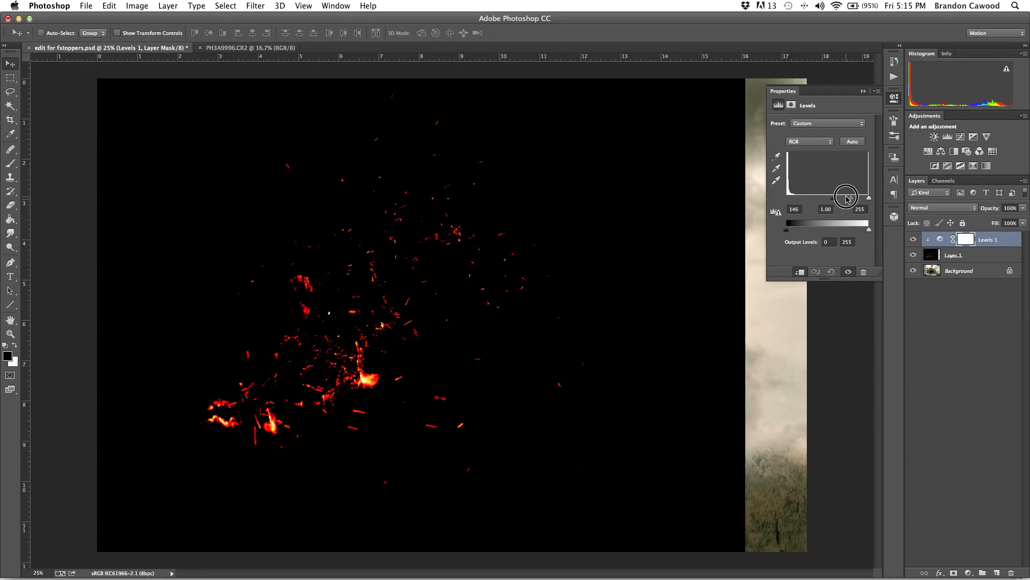
left_click_drag(847, 197, 787, 197)
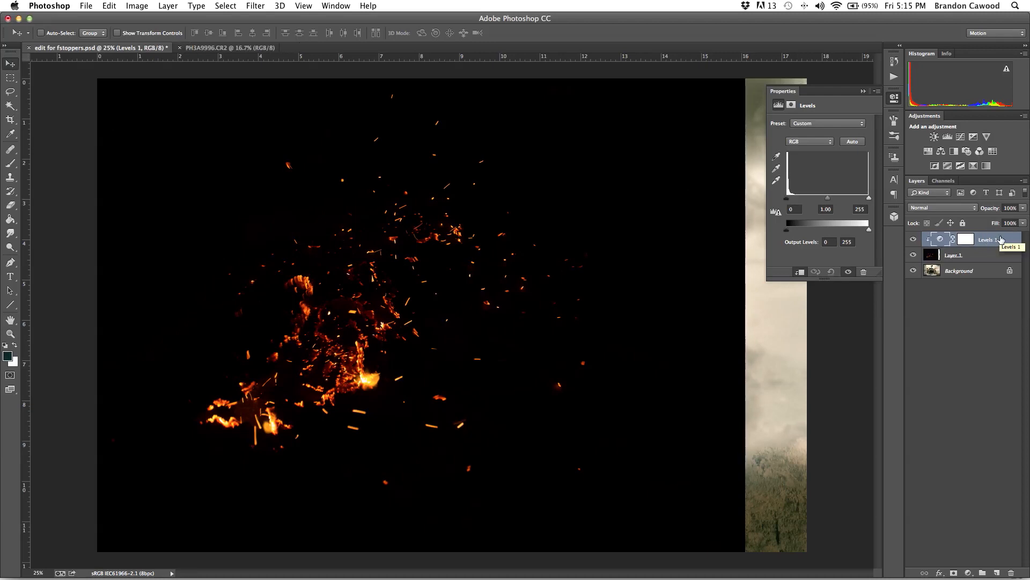
left_click(943, 207)
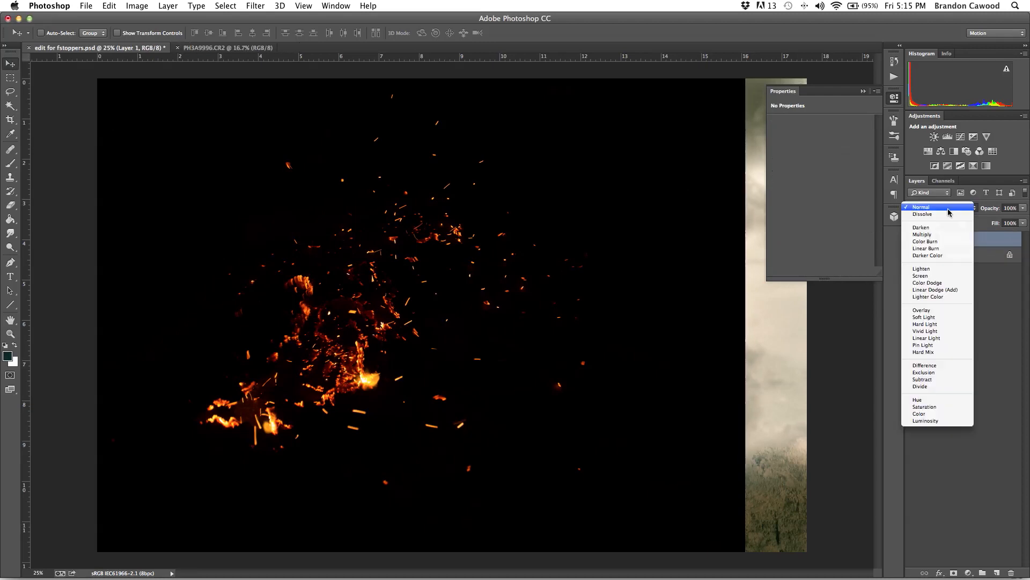
Step: Set Layer 1's blend mode to Screen so the black drops out
left_click(923, 276)
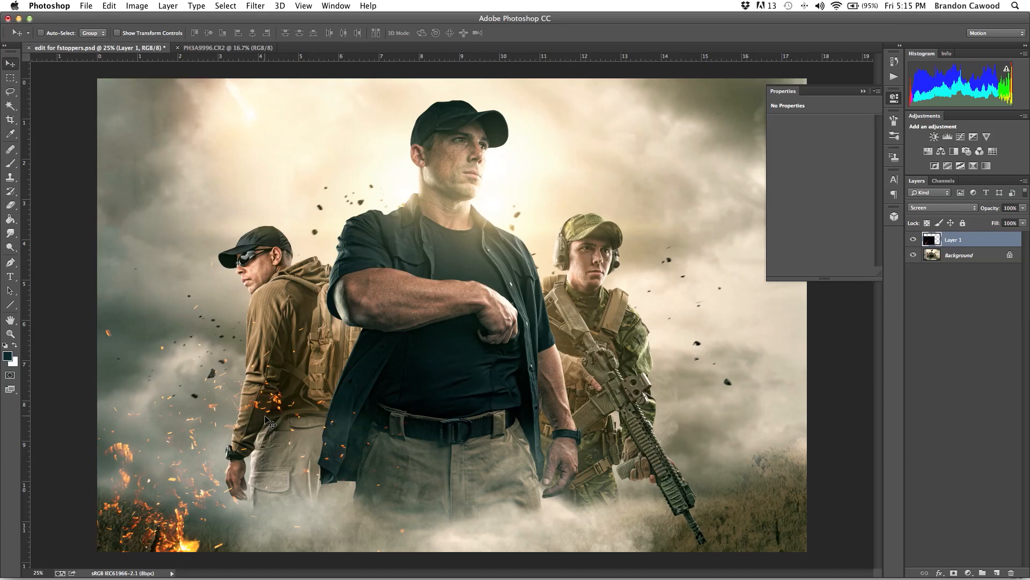
mouse_move(232, 122)
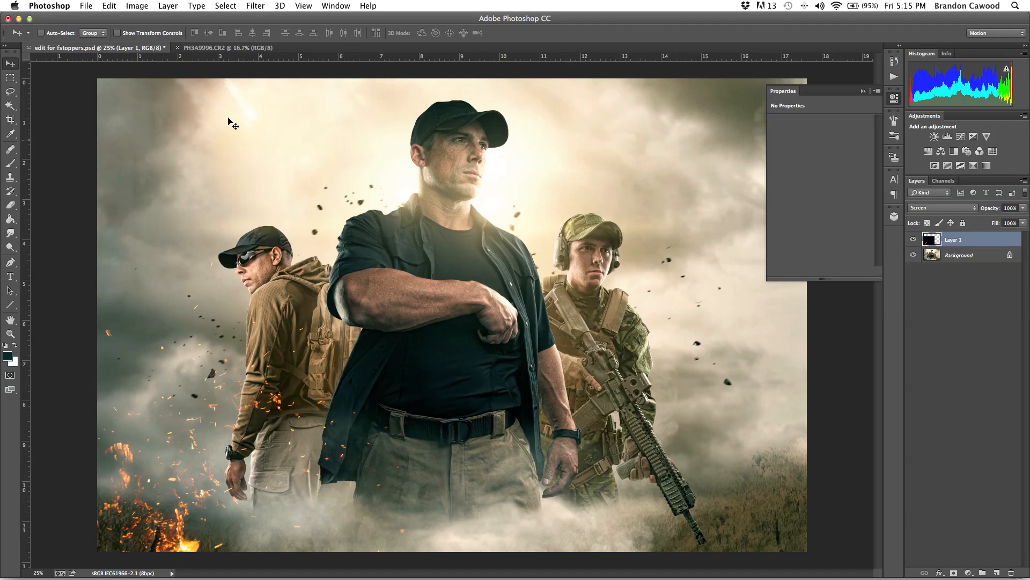
Step: Bring up Filter > Blur > Motion Blur for the sparks layer
left_click(255, 7)
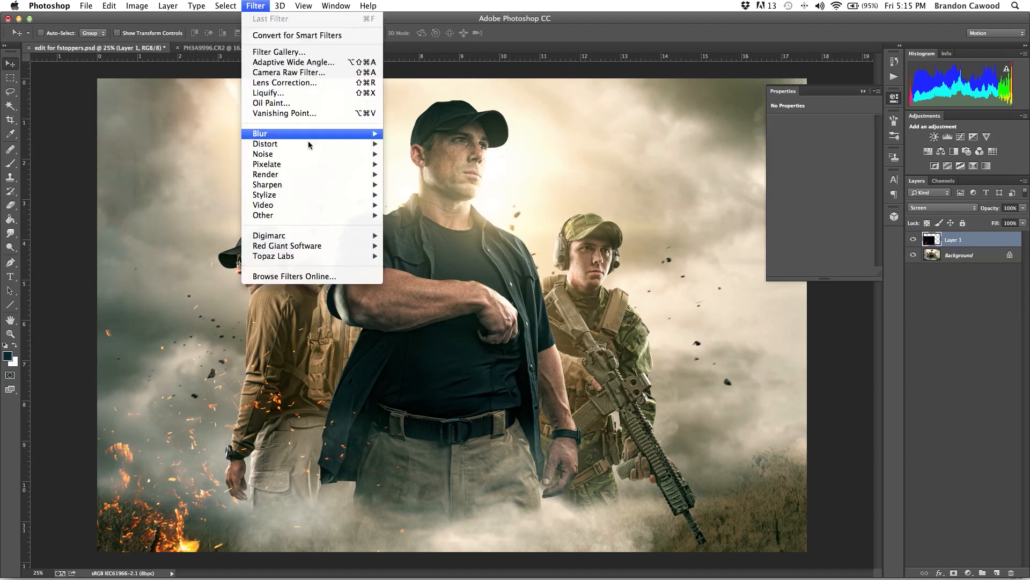
mouse_move(265, 143)
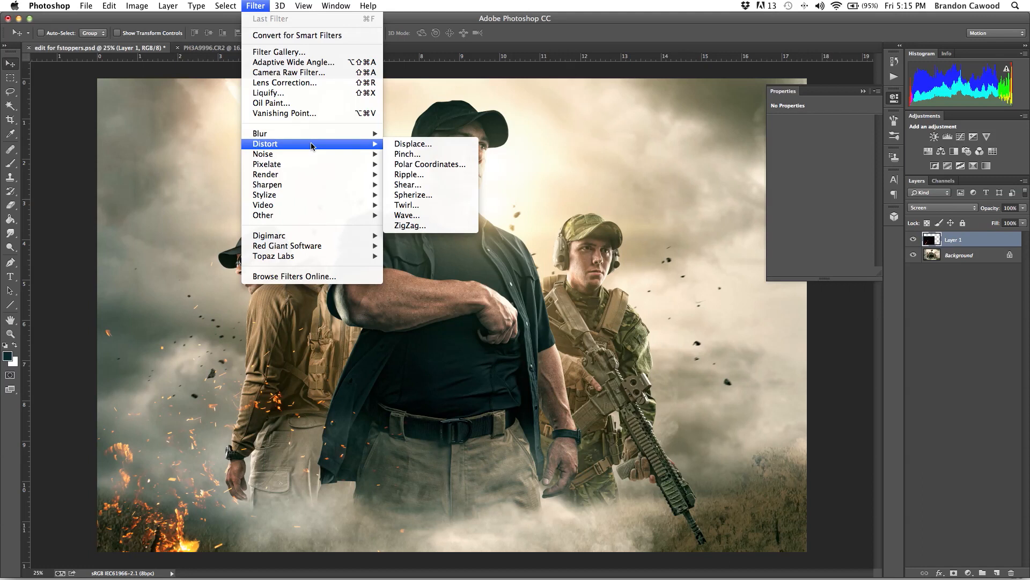
mouse_move(260, 133)
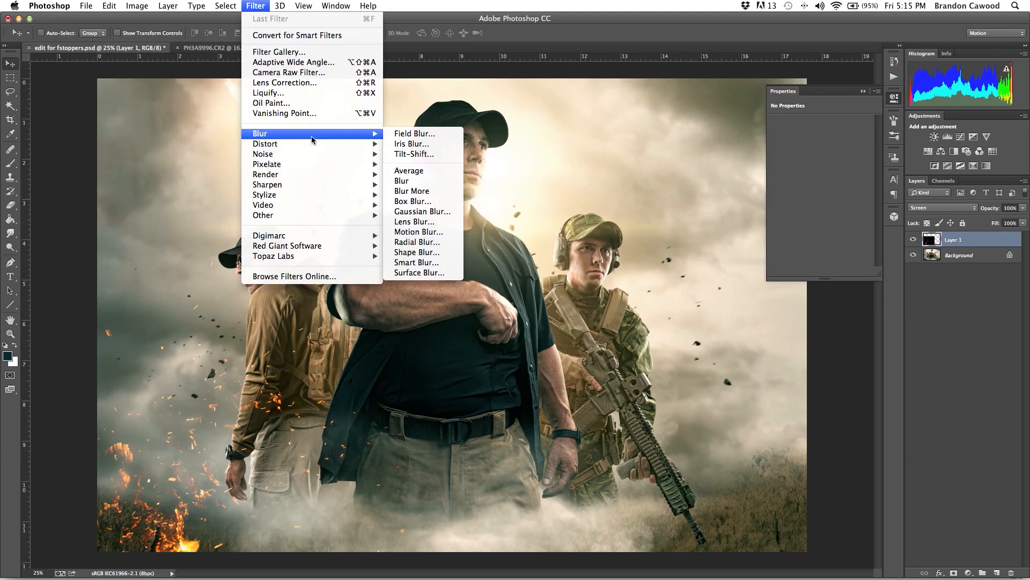
mouse_move(265, 143)
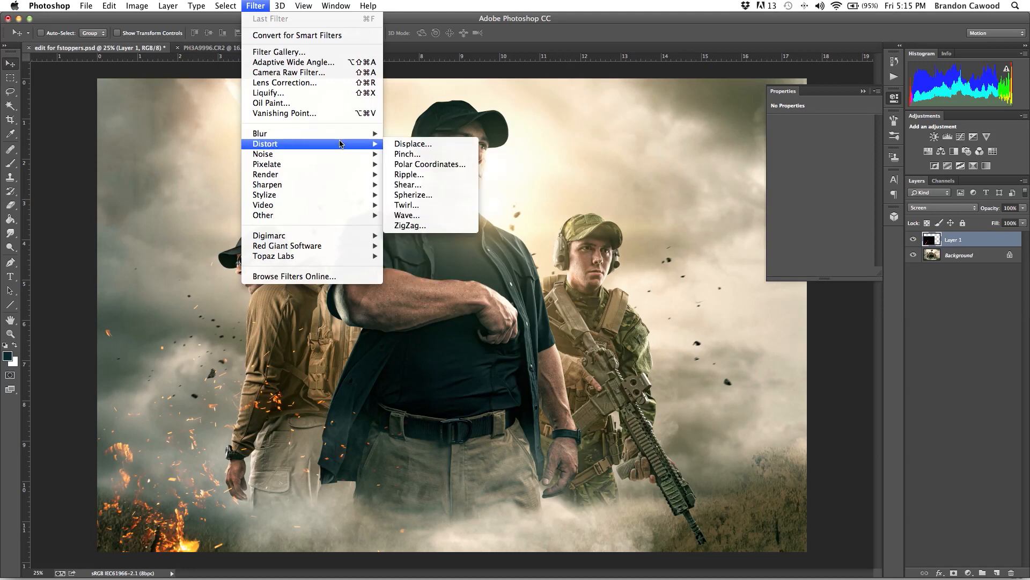
mouse_move(260, 133)
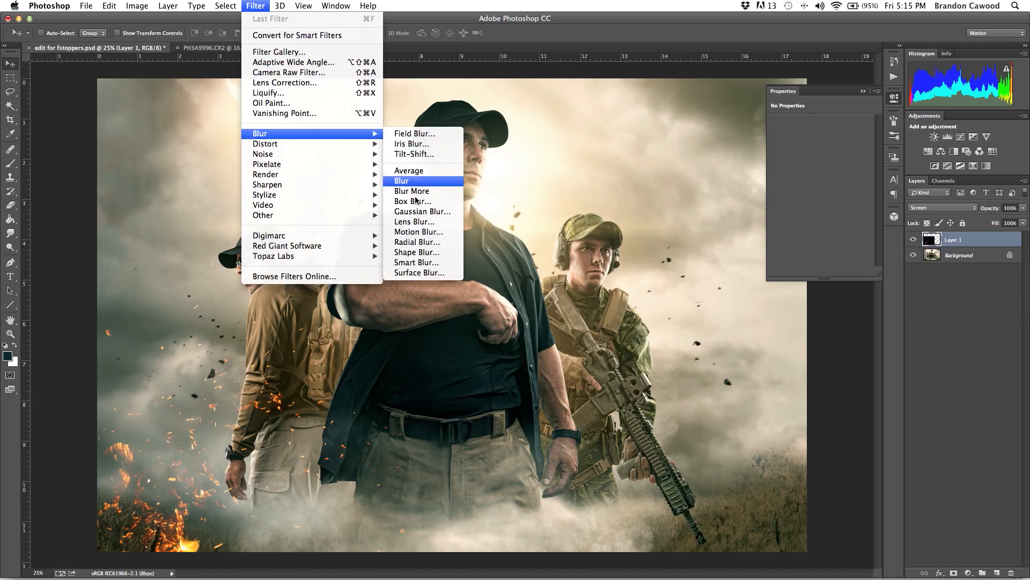
left_click(418, 232)
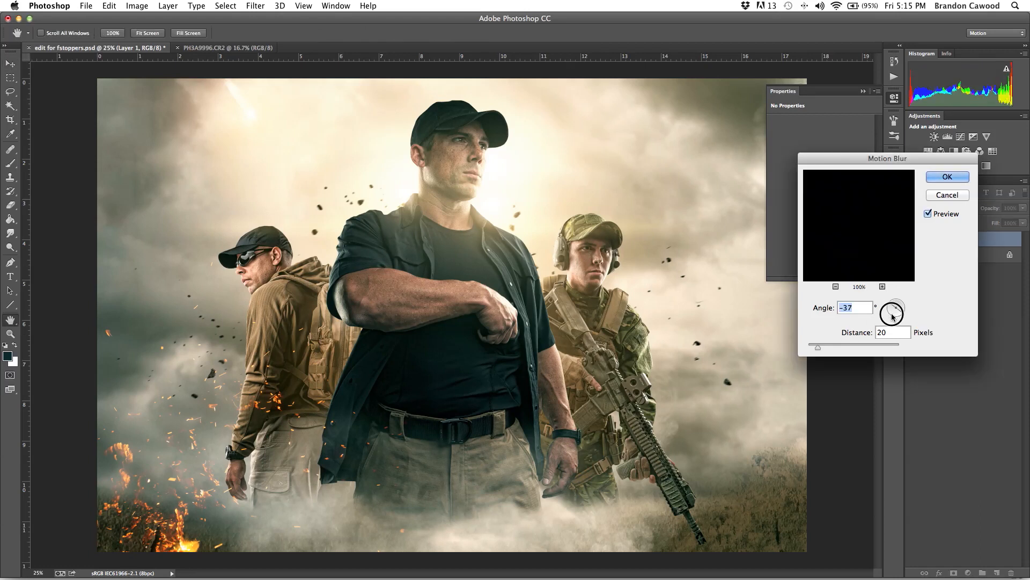
Step: Apply a Motion Blur of 33° angle and 10-pixel distance to the sparks layer
left_click_drag(892, 309, 886, 315)
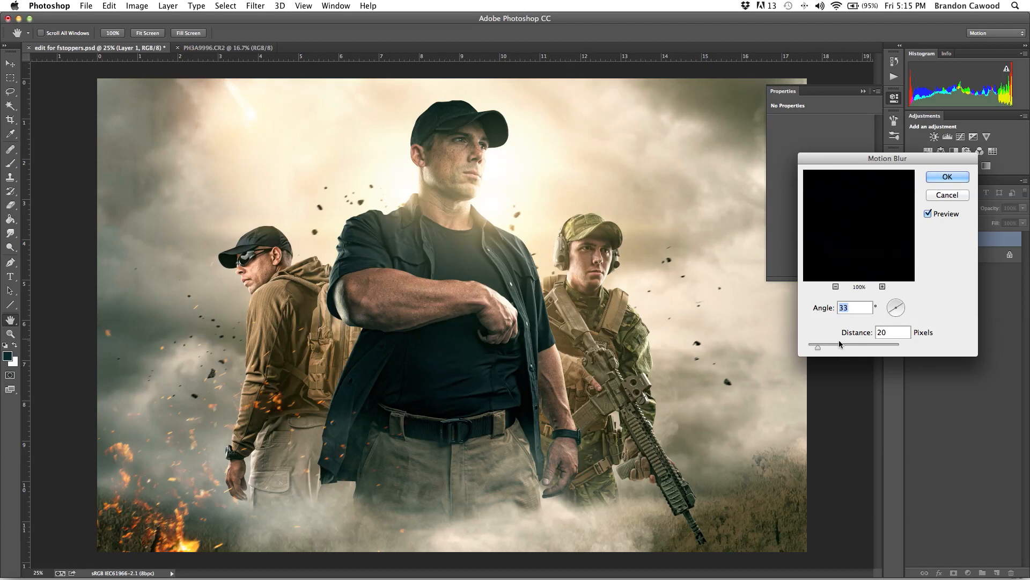
left_click_drag(840, 345, 879, 345)
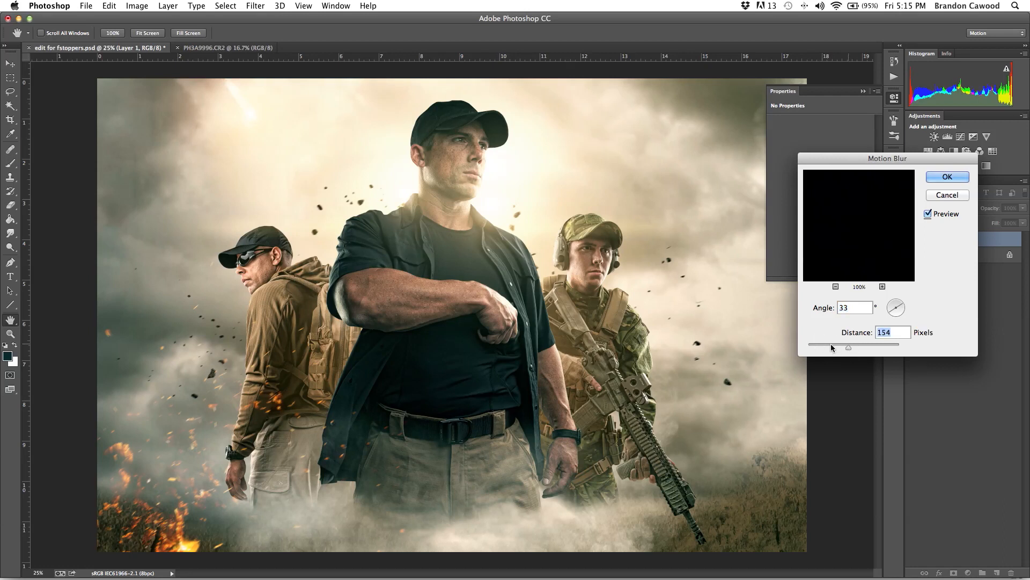
left_click_drag(848, 346, 819, 347)
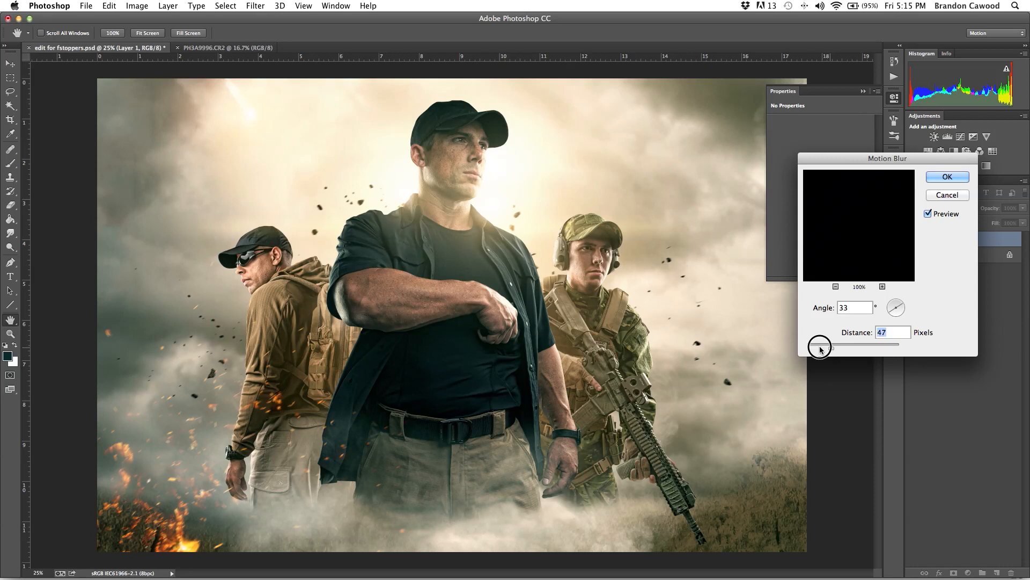
left_click_drag(821, 346, 816, 347)
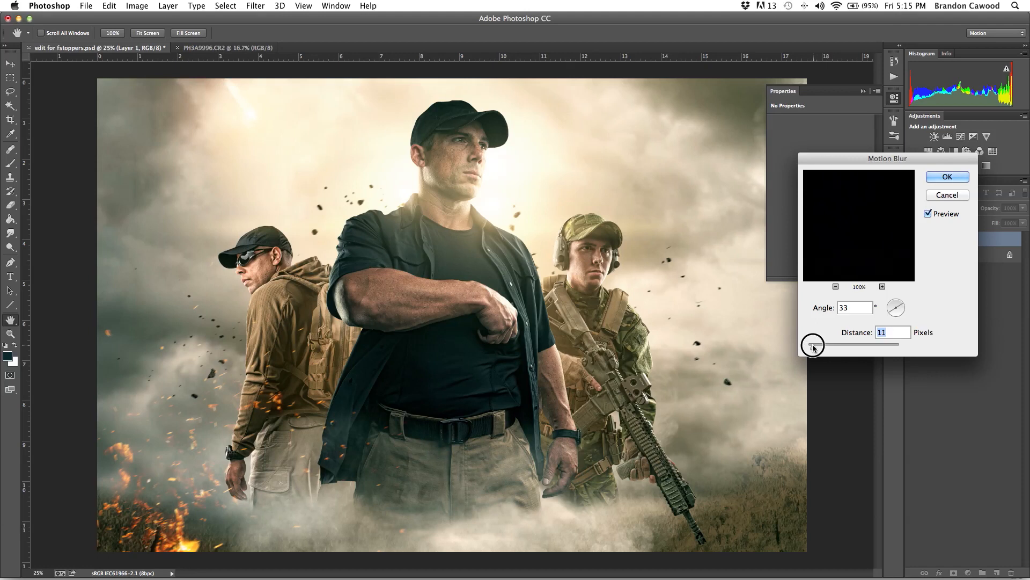
left_click_drag(817, 345, 813, 345)
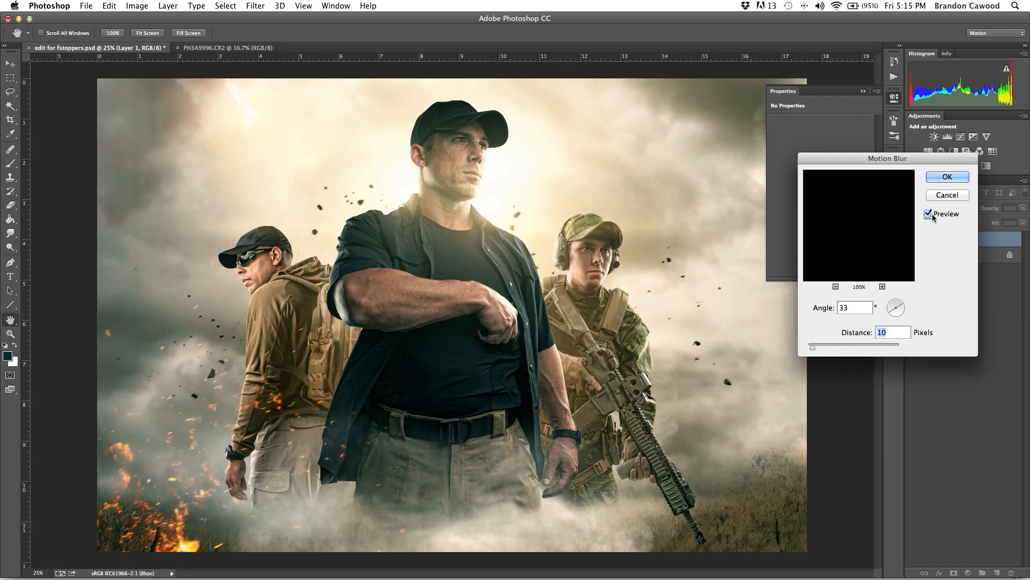
left_click(928, 214)
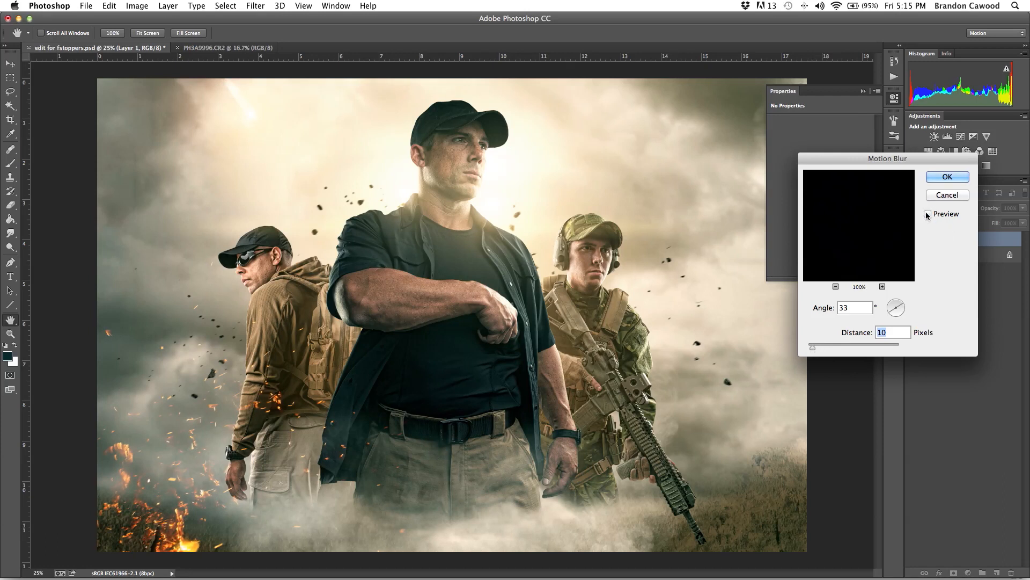
left_click(928, 213)
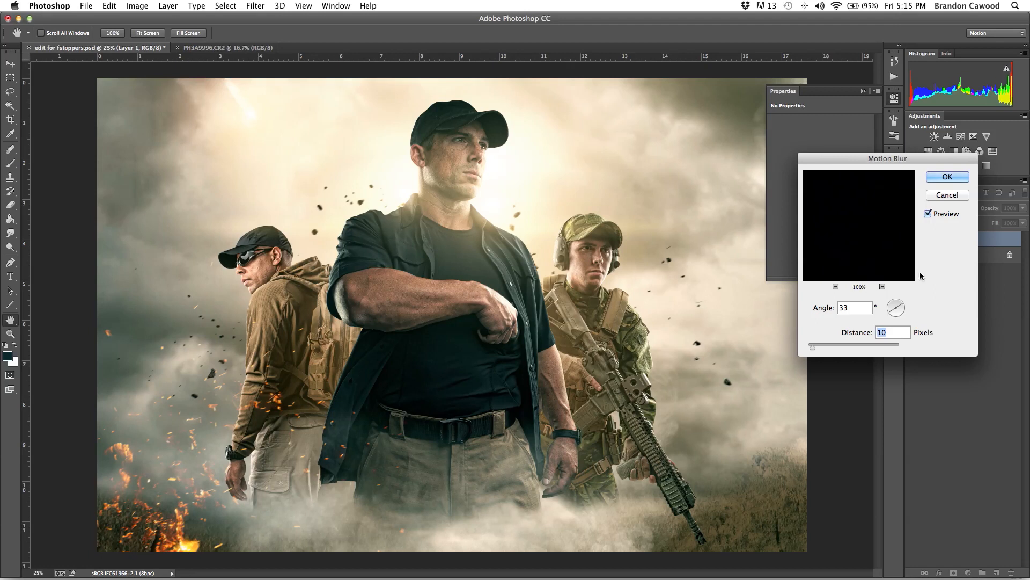
mouse_move(896, 292)
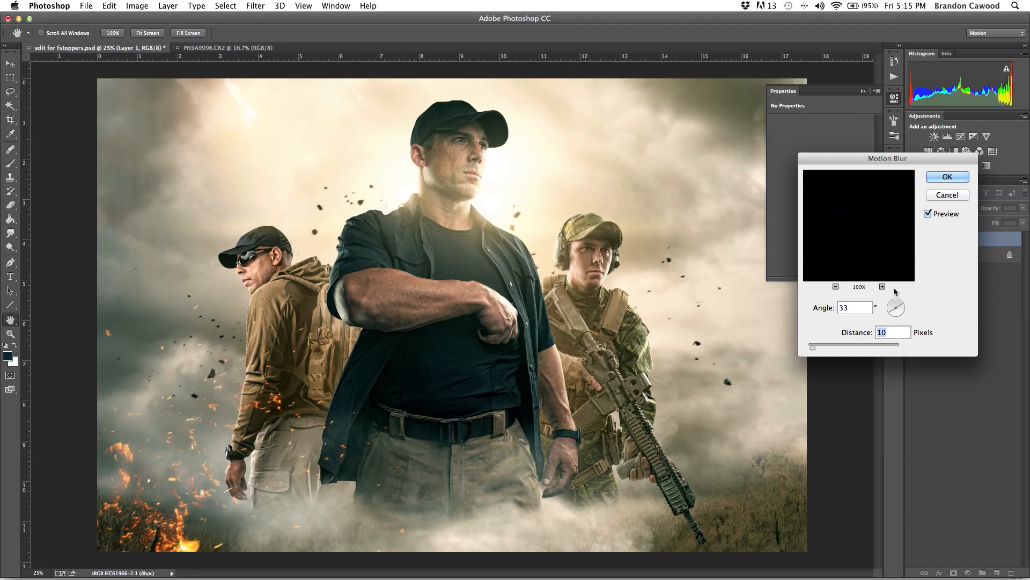
left_click(946, 176)
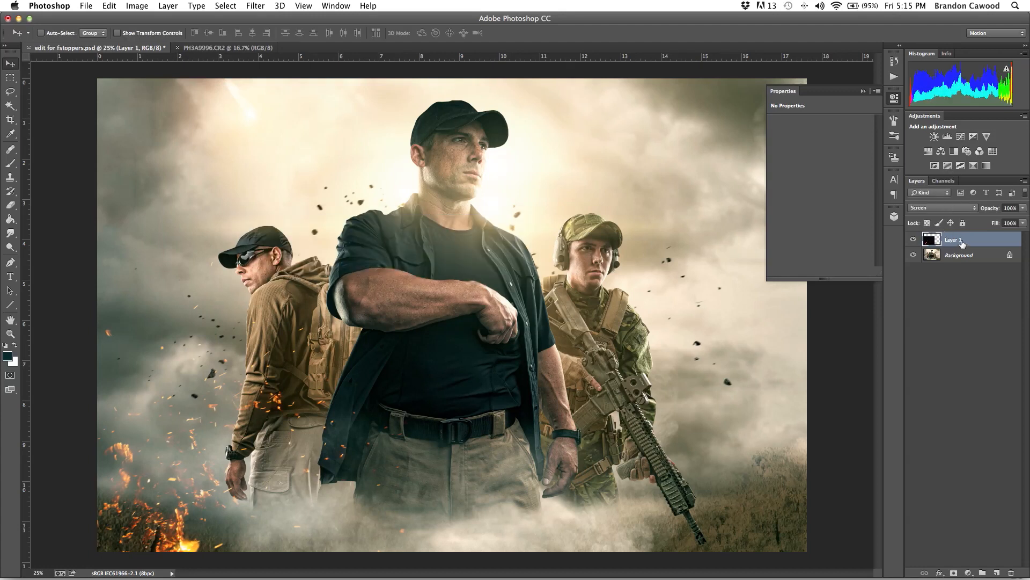
mouse_move(960, 239)
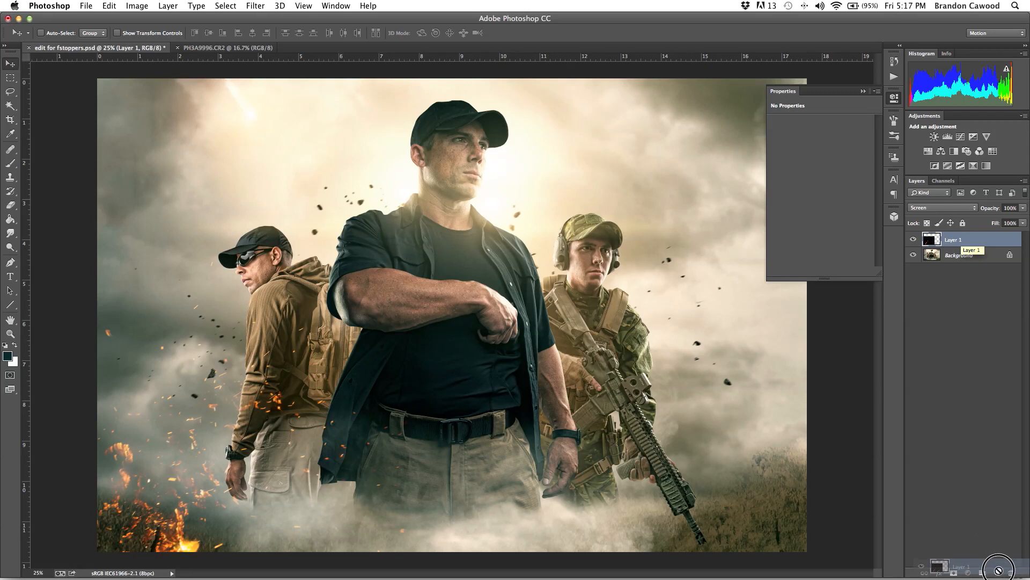
Step: Duplicate Layer 1 with Cmd+J and bring up Gaussian Blur for the copy
key("cmd+j")
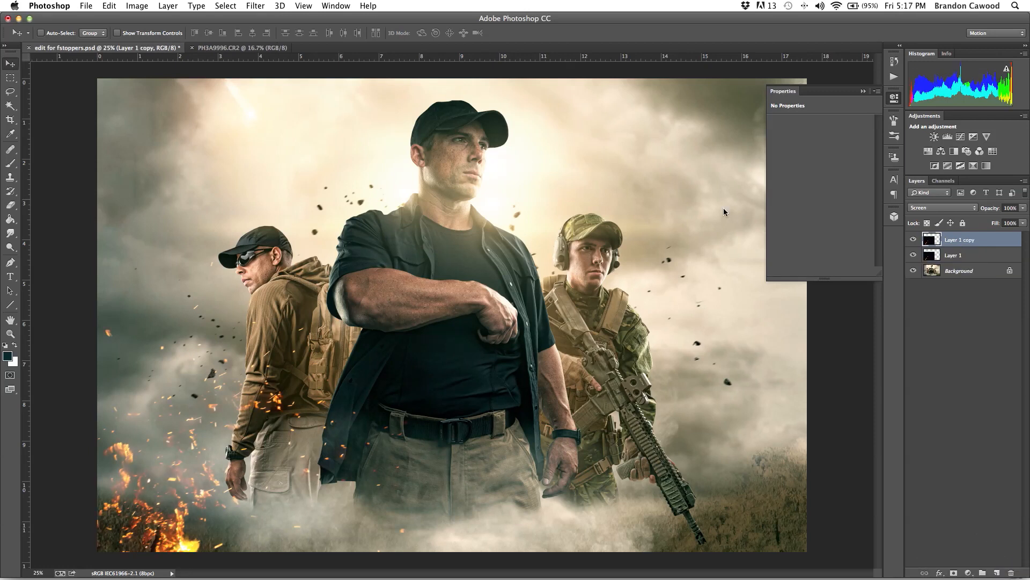
mouse_move(913, 240)
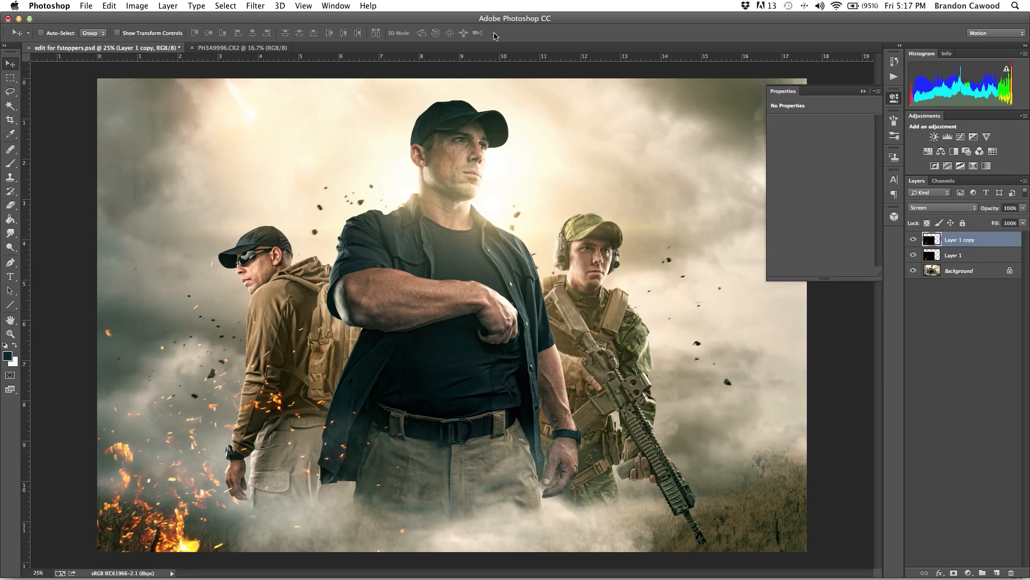
left_click(256, 7)
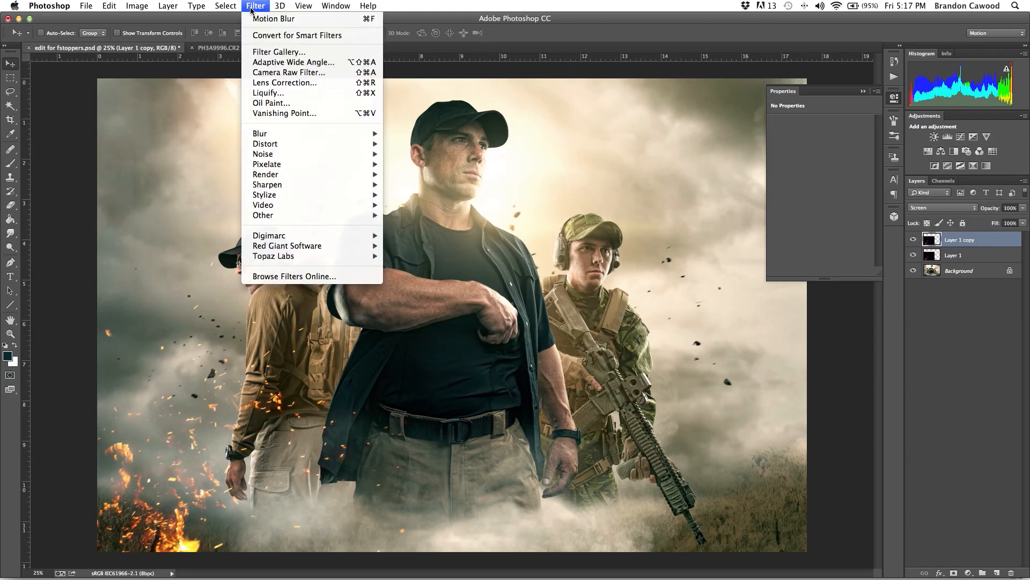
mouse_move(259, 133)
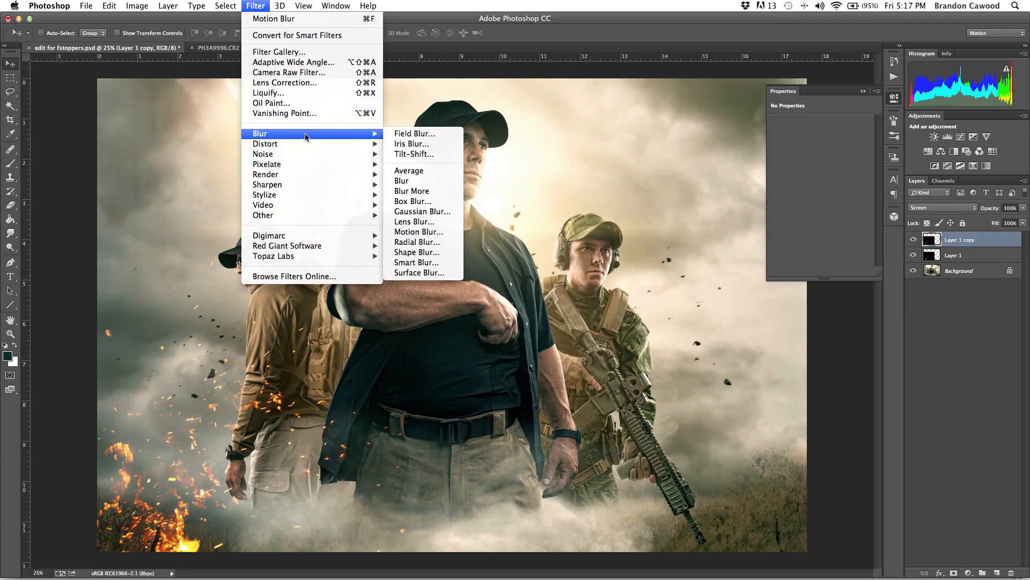
left_click(423, 212)
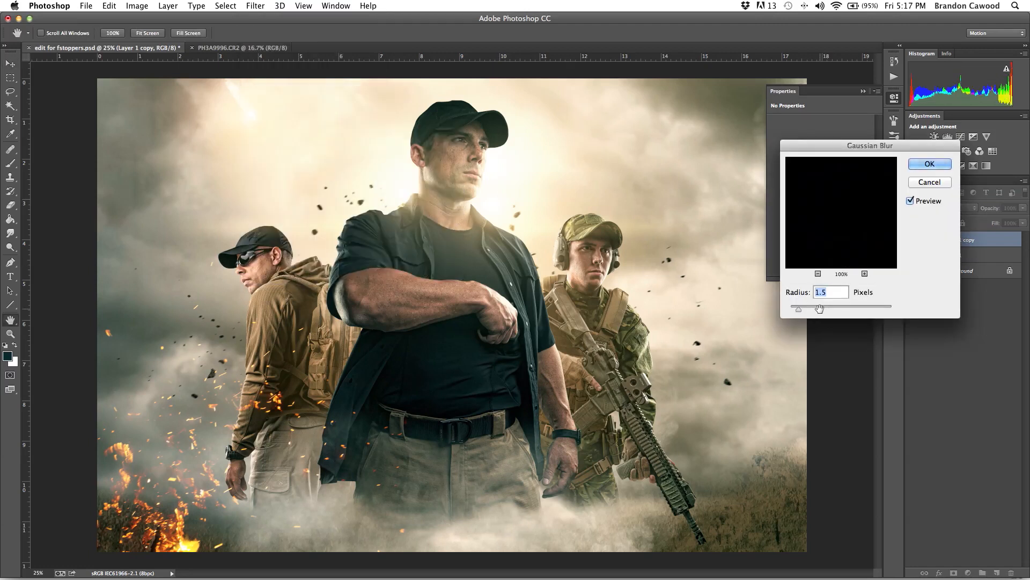
Step: Apply a Gaussian Blur of about 30.3 pixels to the copied sparks layer for a glow
left_click_drag(799, 309, 820, 309)
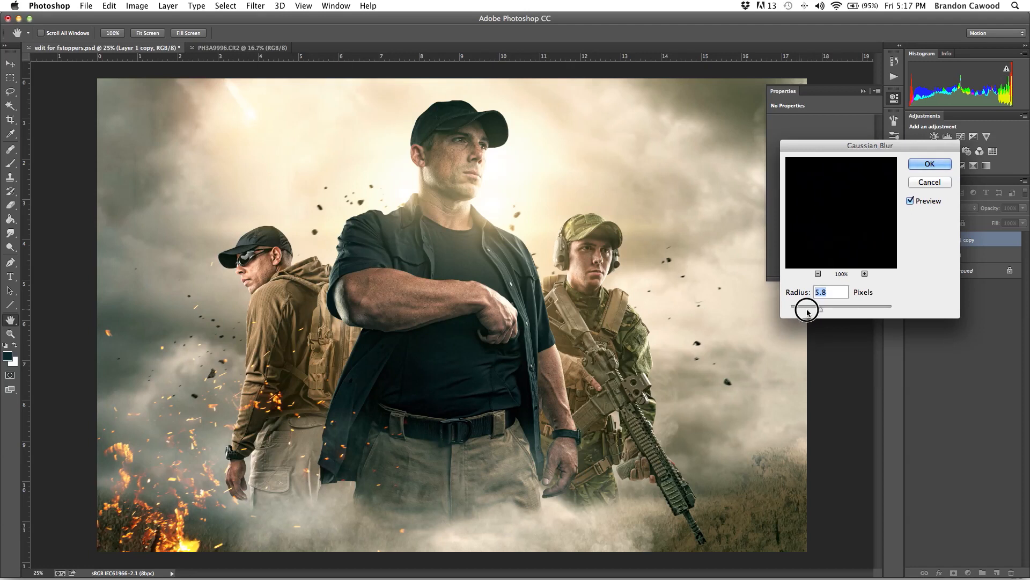
left_click_drag(806, 307, 846, 307)
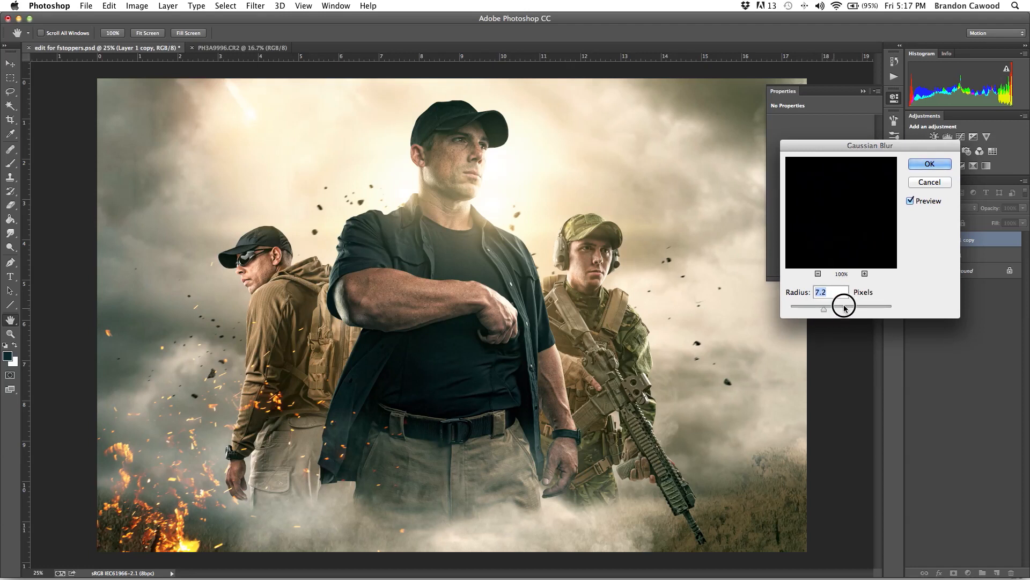
left_click_drag(845, 306, 821, 309)
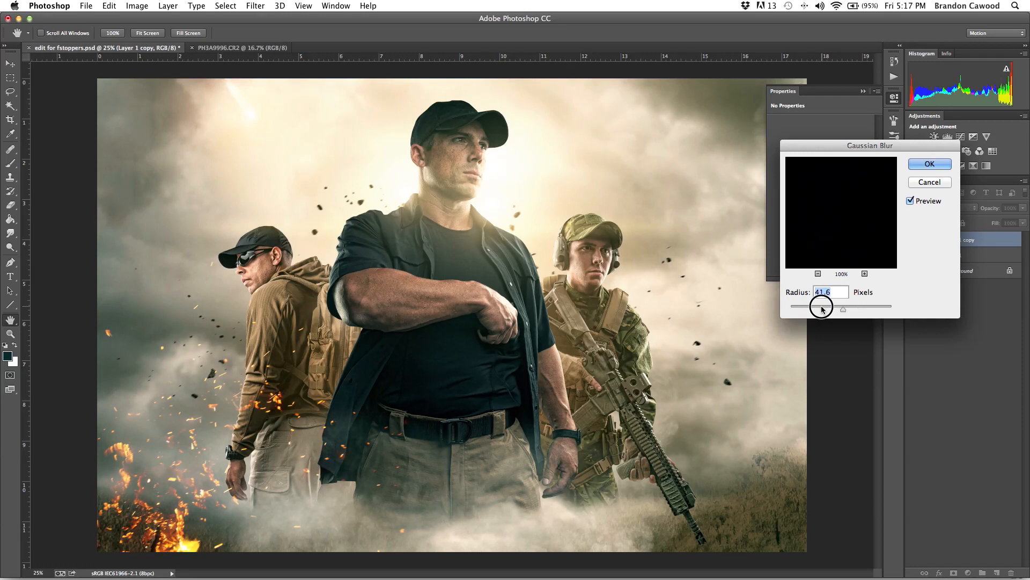
left_click_drag(820, 307, 833, 310)
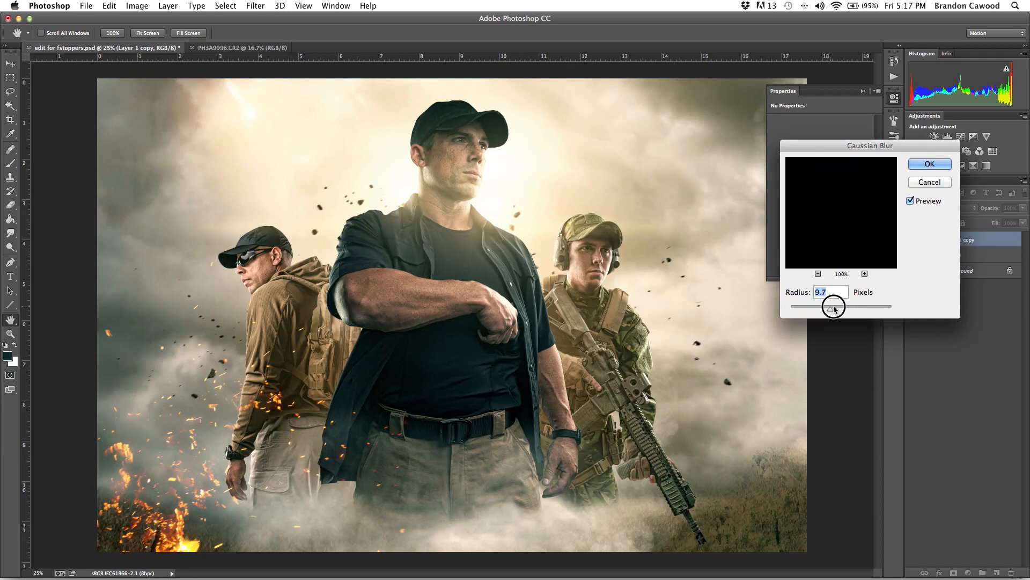
left_click_drag(832, 306, 840, 306)
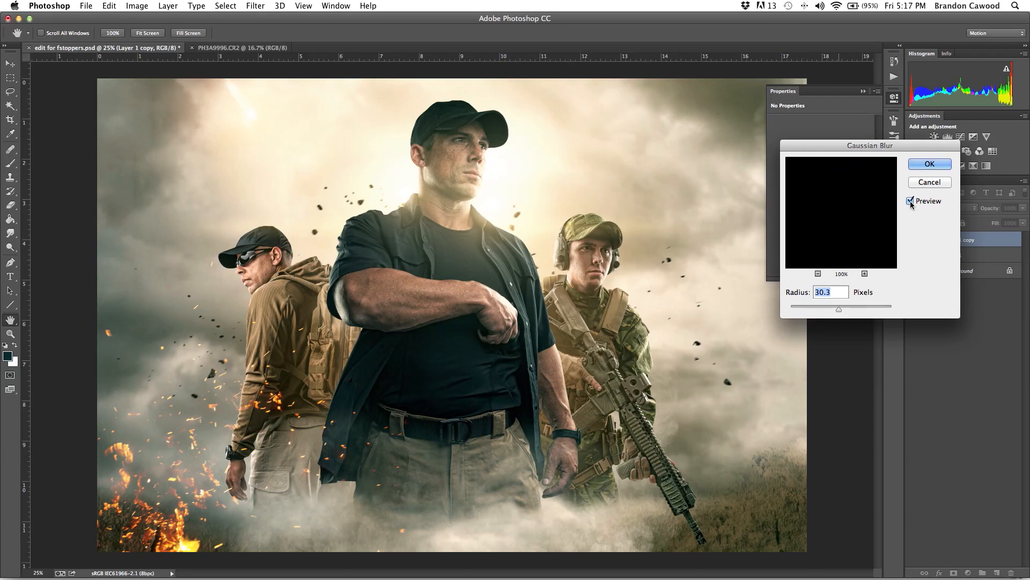
left_click(911, 201)
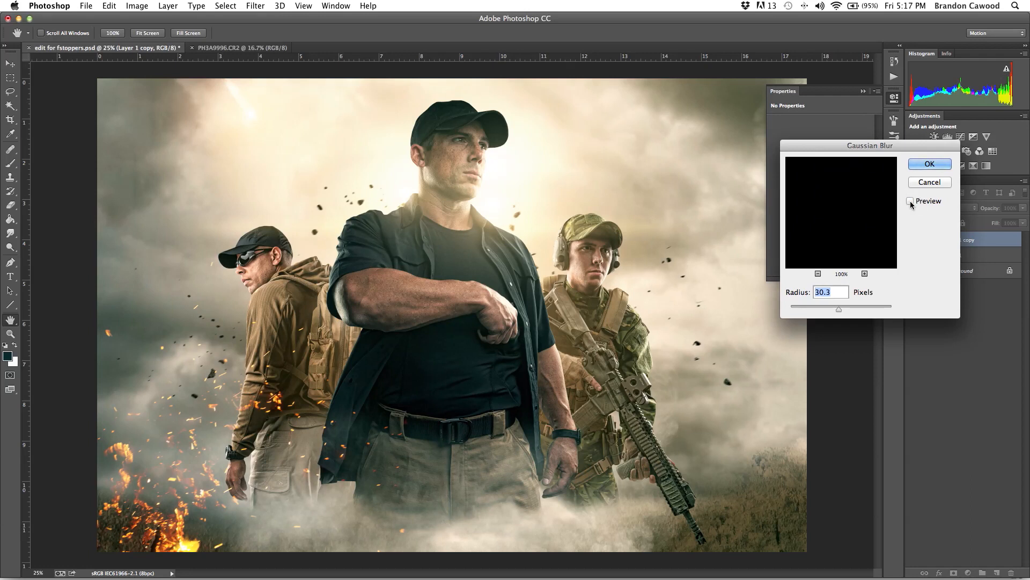
left_click(912, 201)
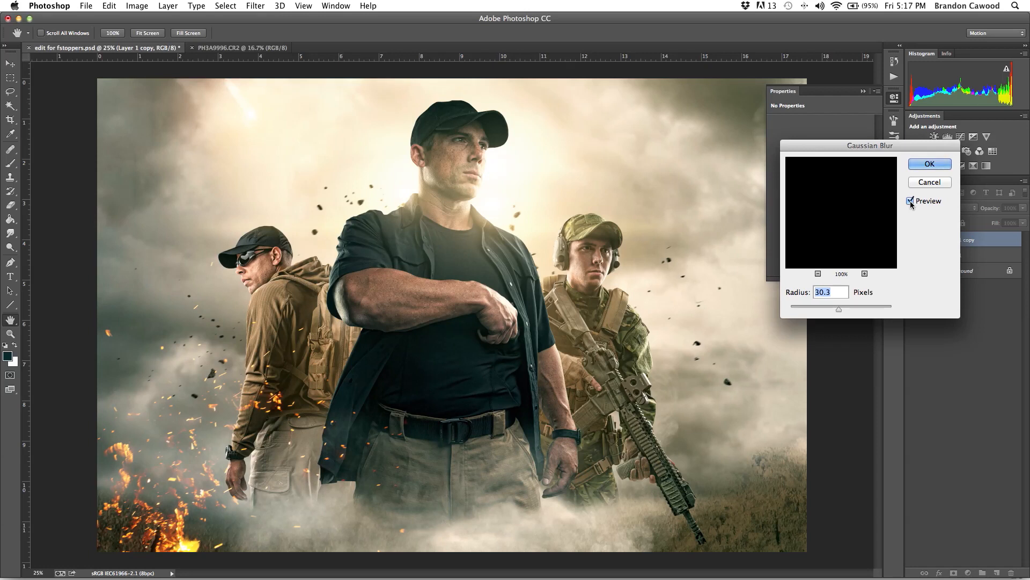
left_click(911, 201)
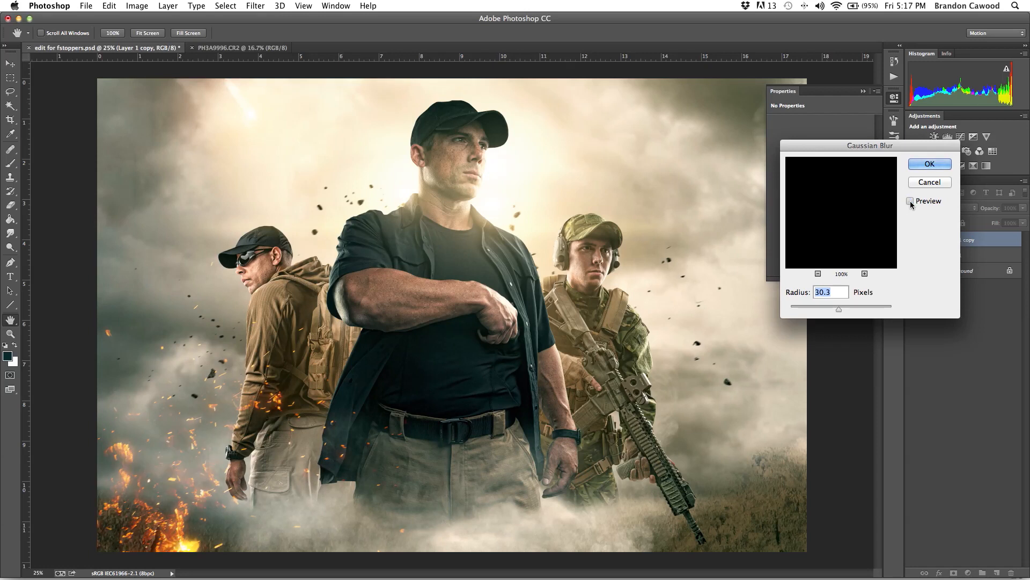
left_click(911, 201)
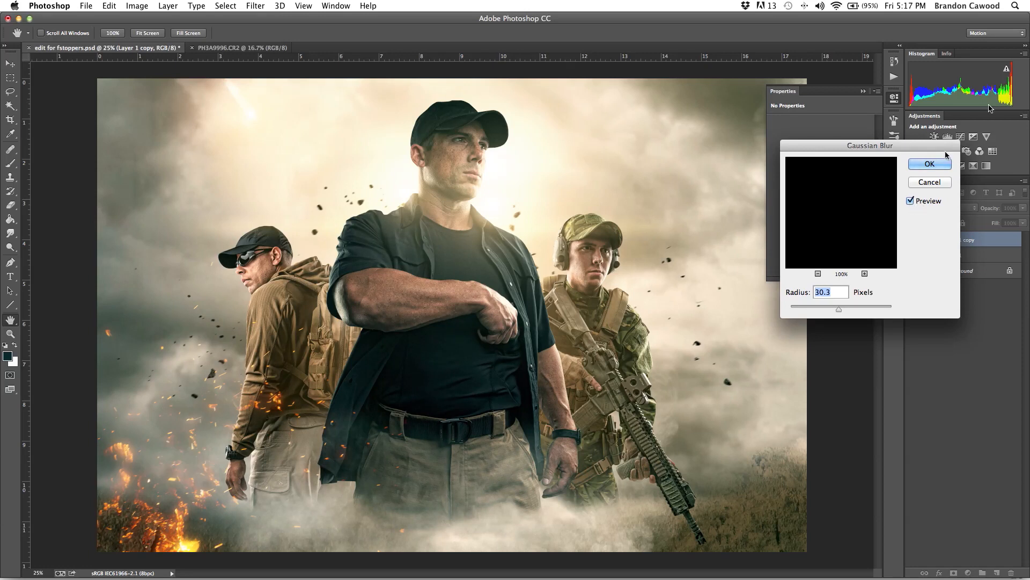
left_click(929, 163)
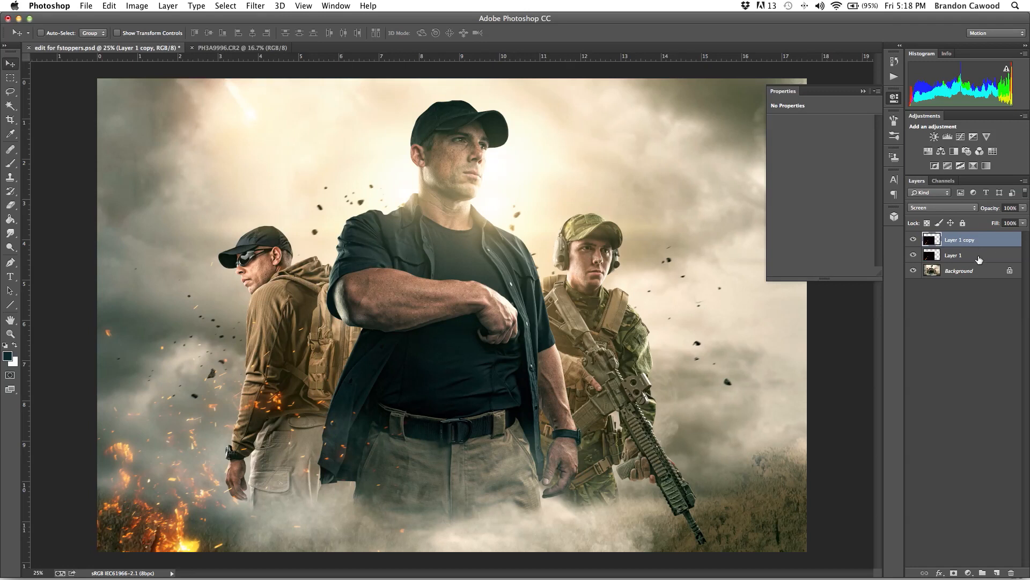
Step: Select both spark layers, group them under a mask and paint black with a 150-size soft brush
left_click(953, 255)
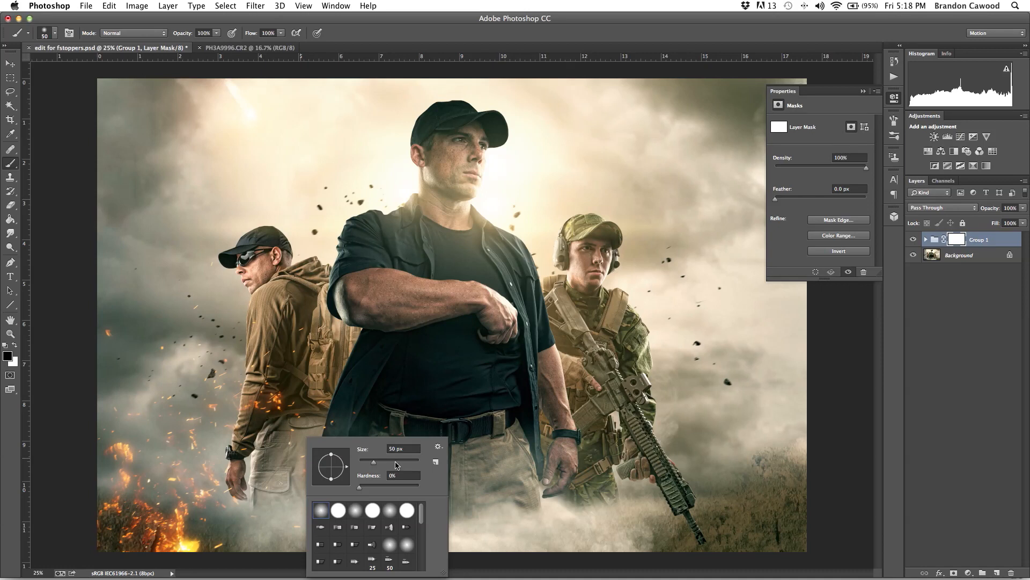
type("150")
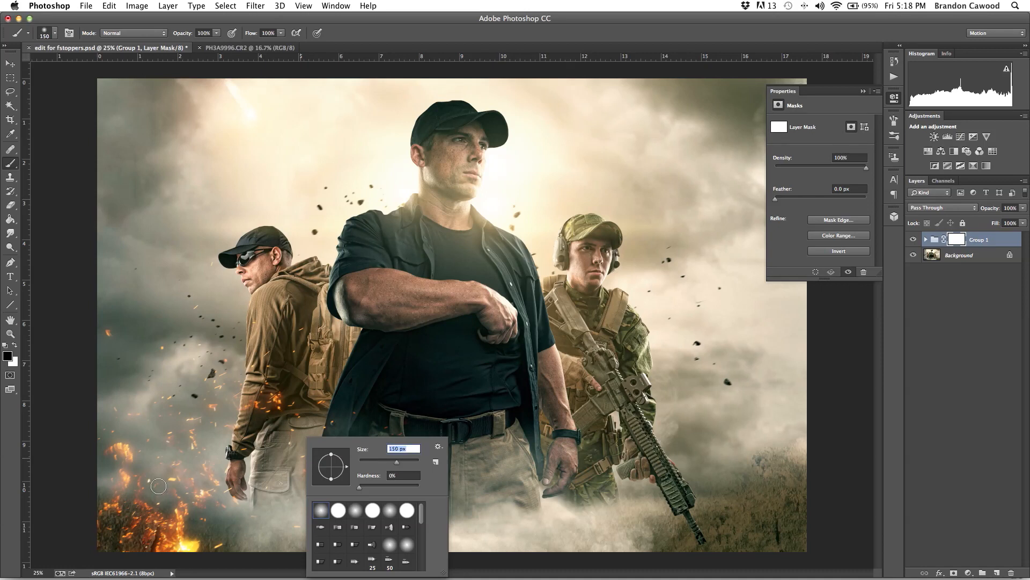
mouse_move(84, 465)
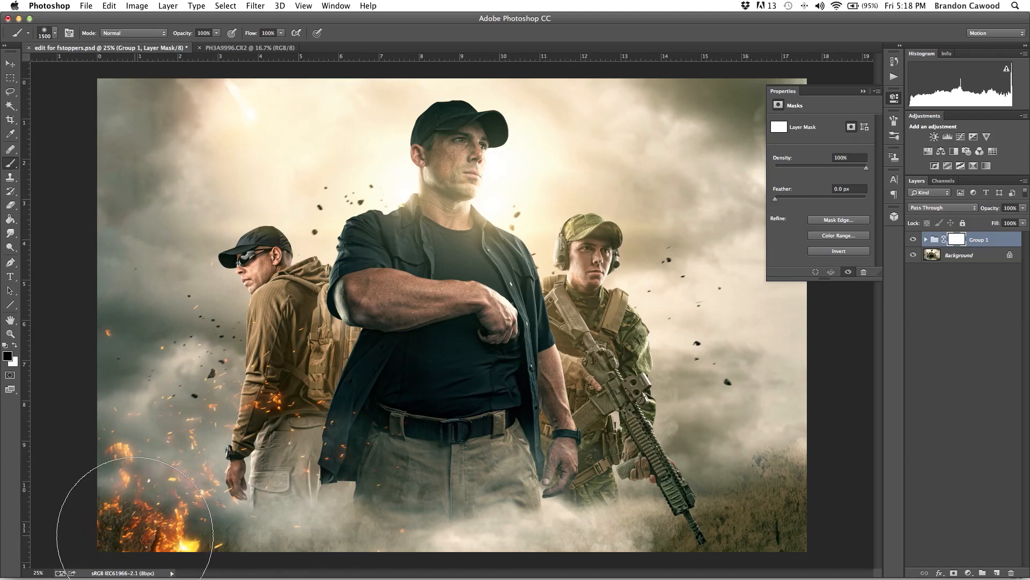
mouse_move(442, 455)
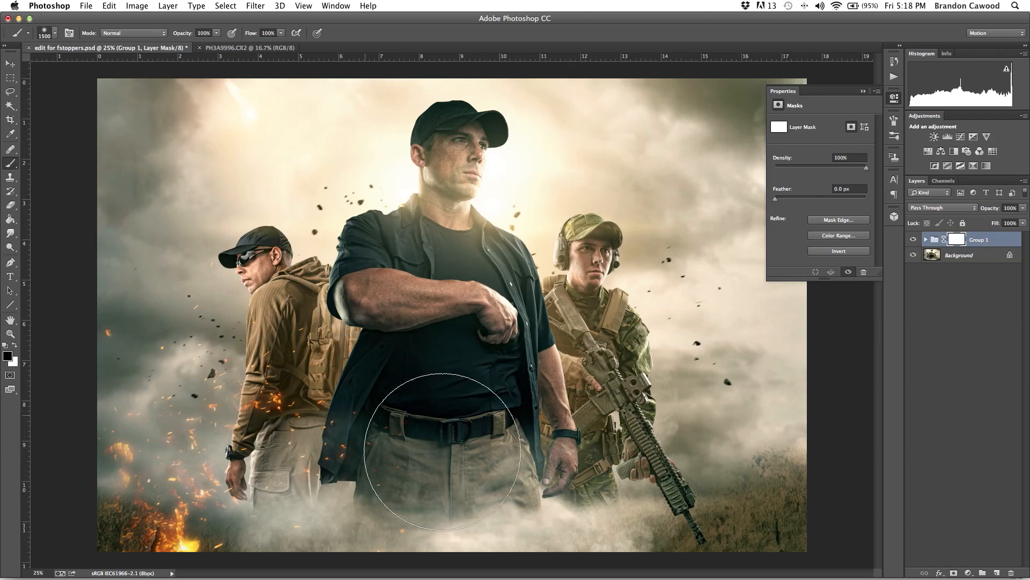
mouse_move(516, 453)
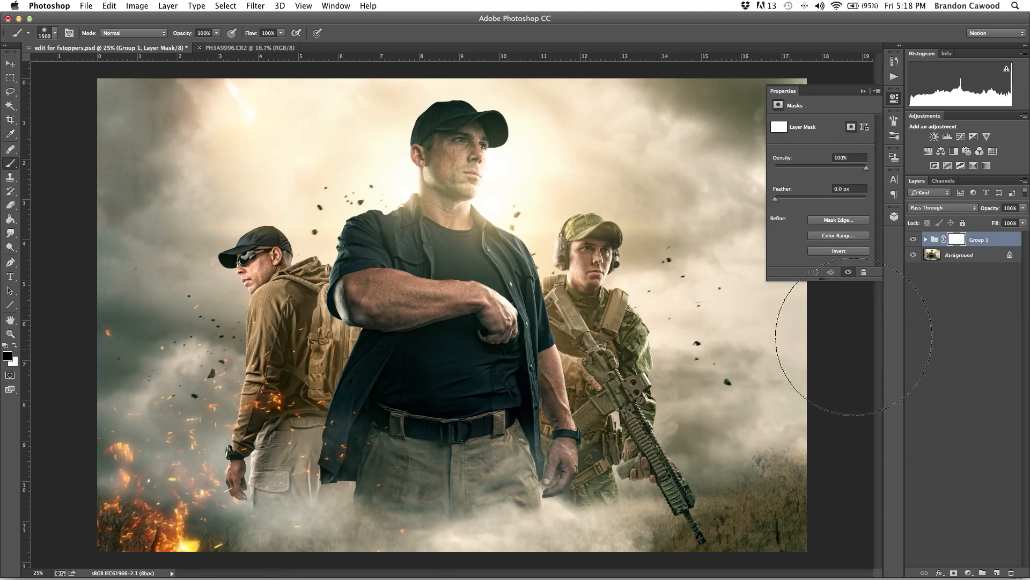
left_click(167, 6)
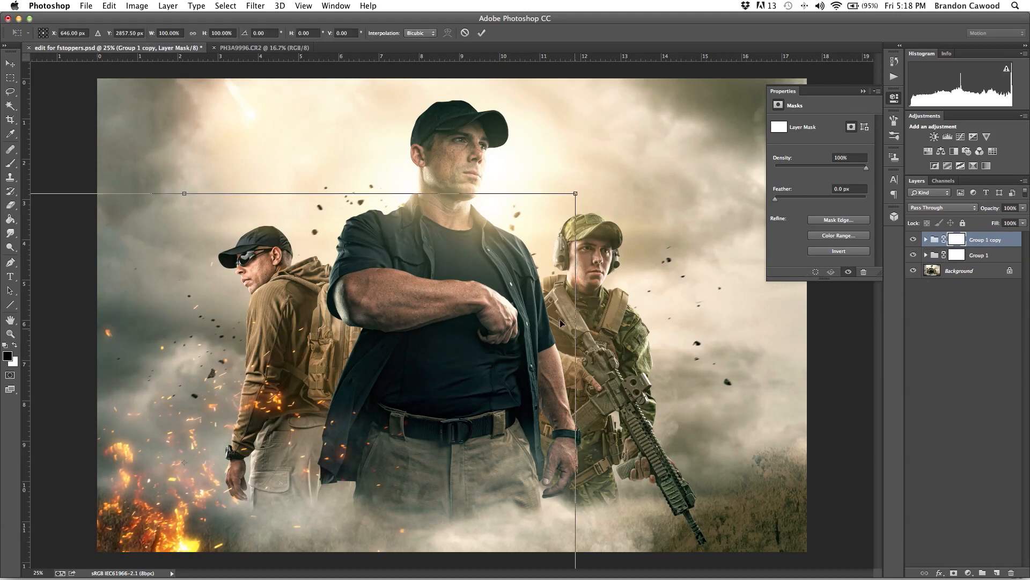
Step: Flip the duplicated spark group horizontally so sparks fill the right side
right_click(562, 322)
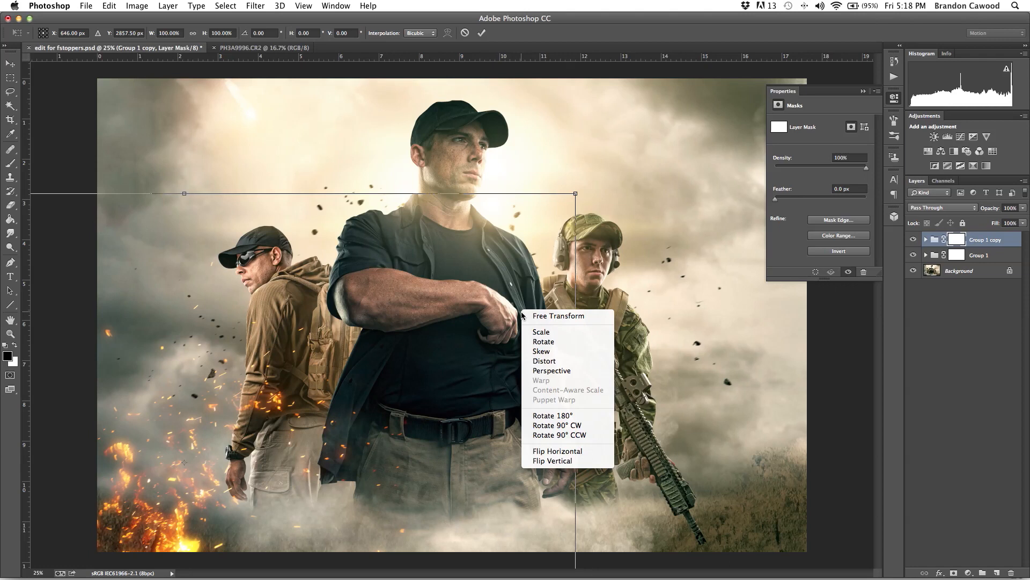
left_click(557, 451)
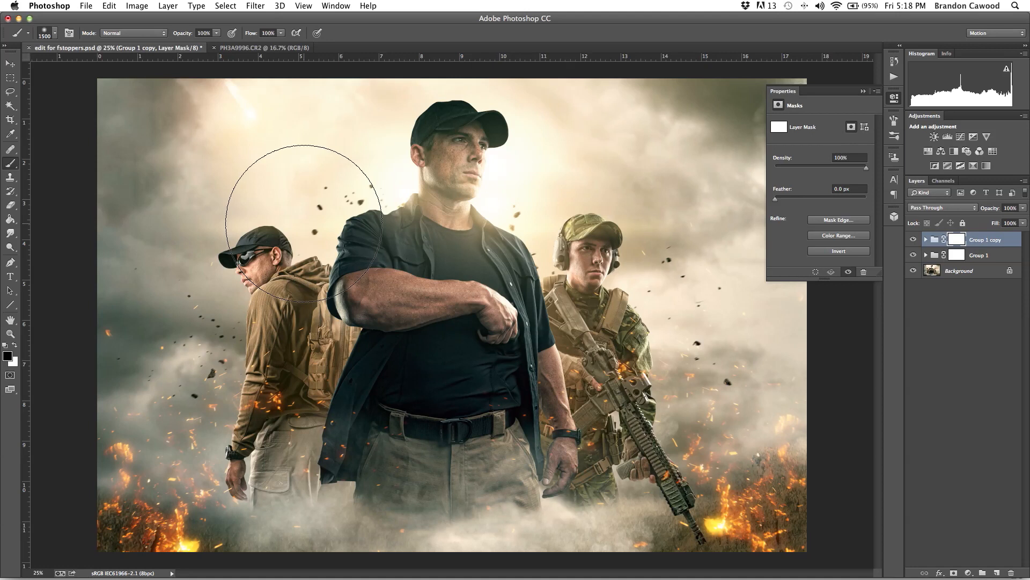
mouse_move(786, 390)
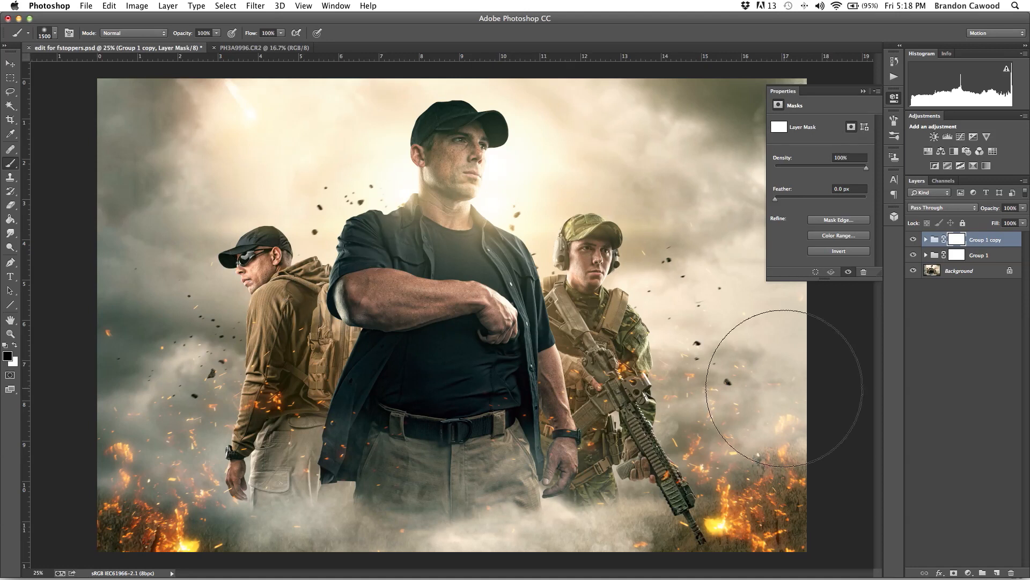